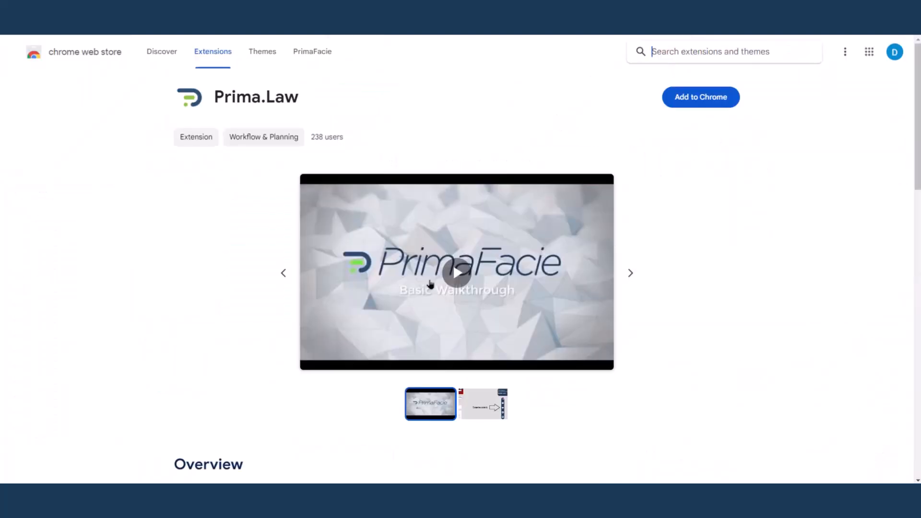
mouse_move(703, 225)
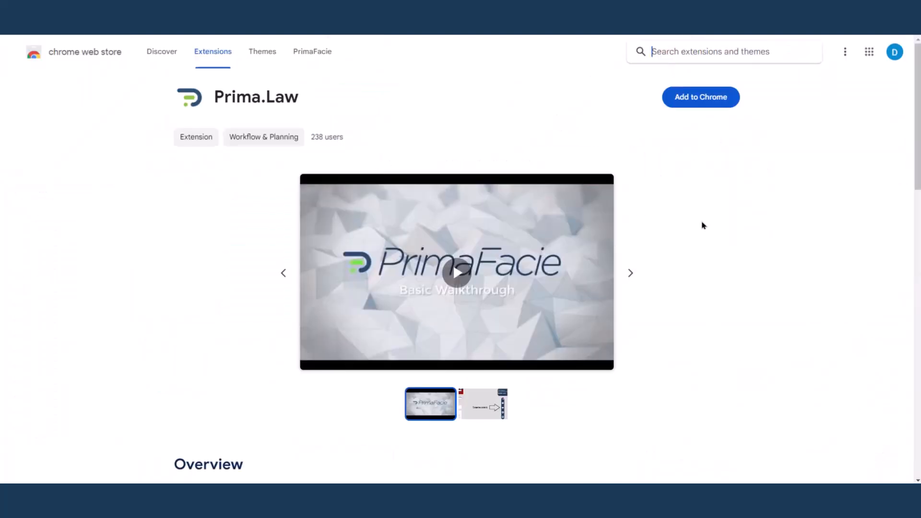
Add the Prima.Law extension to Chrome, confirm the prompt, and start a new tab.
left_click(700, 97)
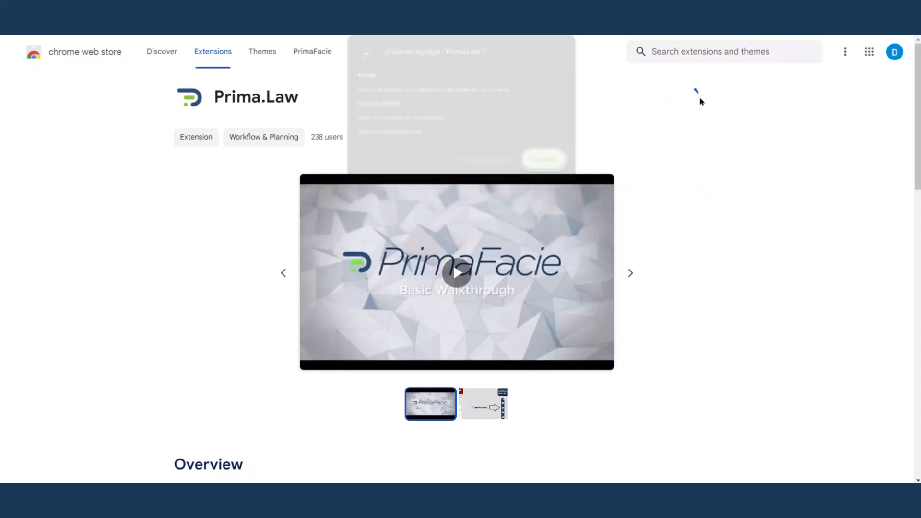
left_click(542, 160)
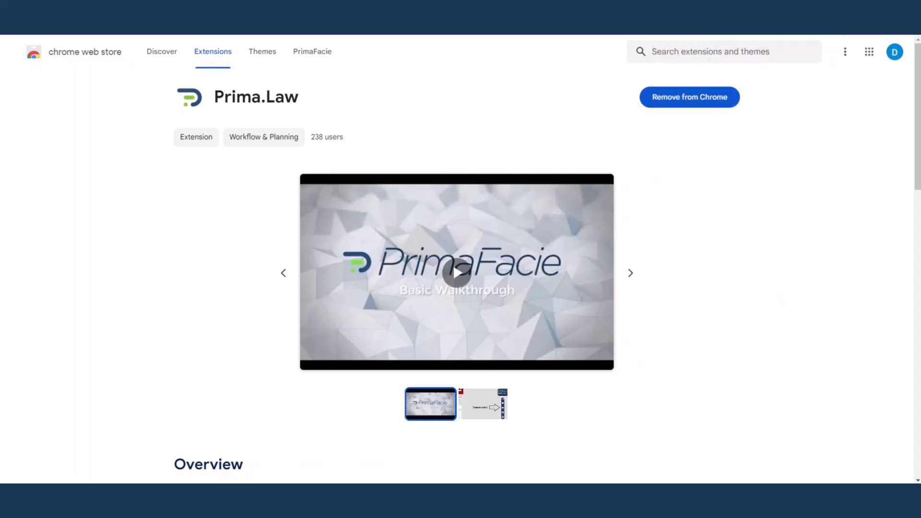
left_click(871, 52)
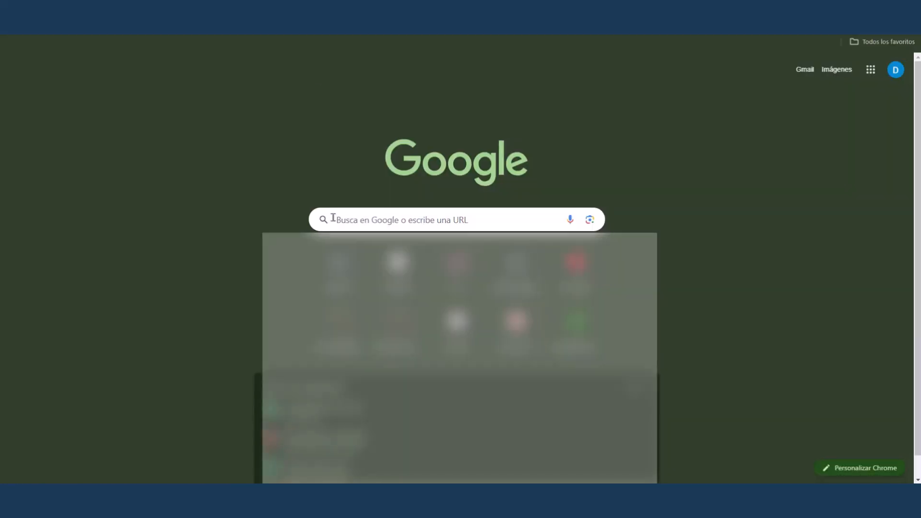
Search Google for 'prima law extension' and open the Prima.Law Chrome Web Store result.
type("prima aw extension")
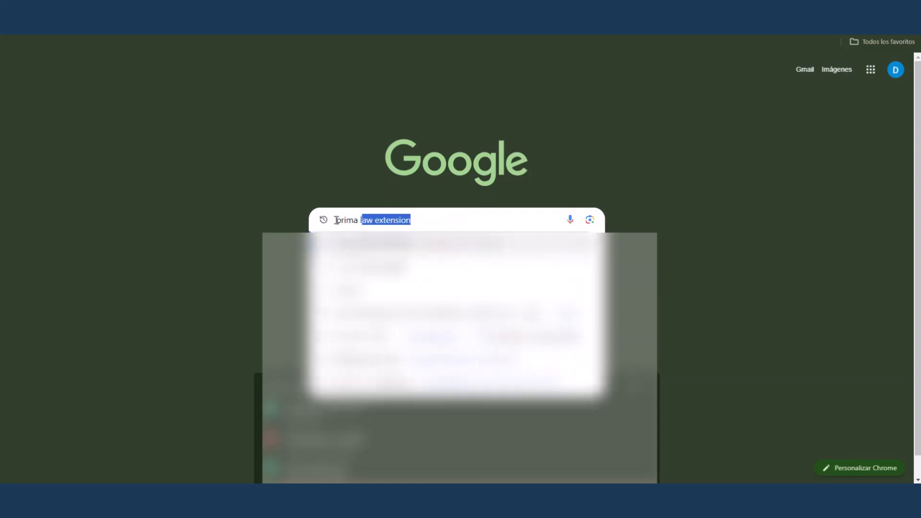
key("Enter")
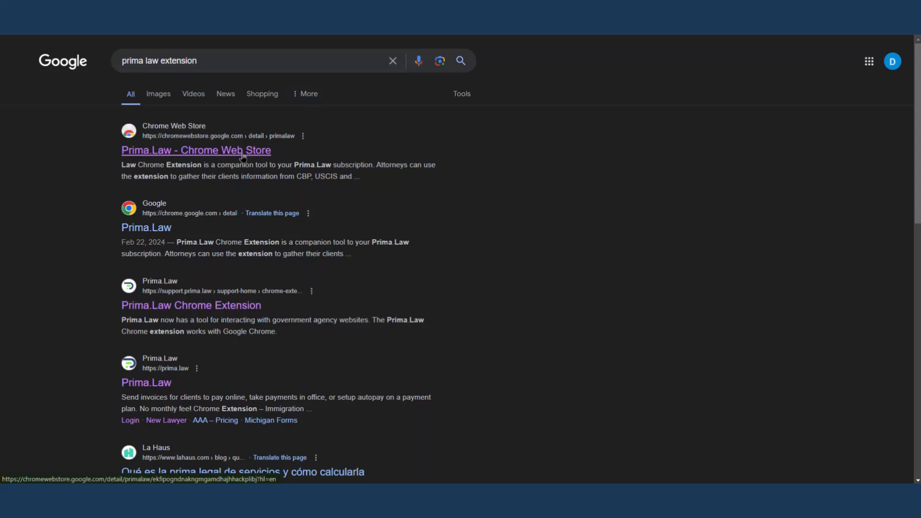
left_click(196, 150)
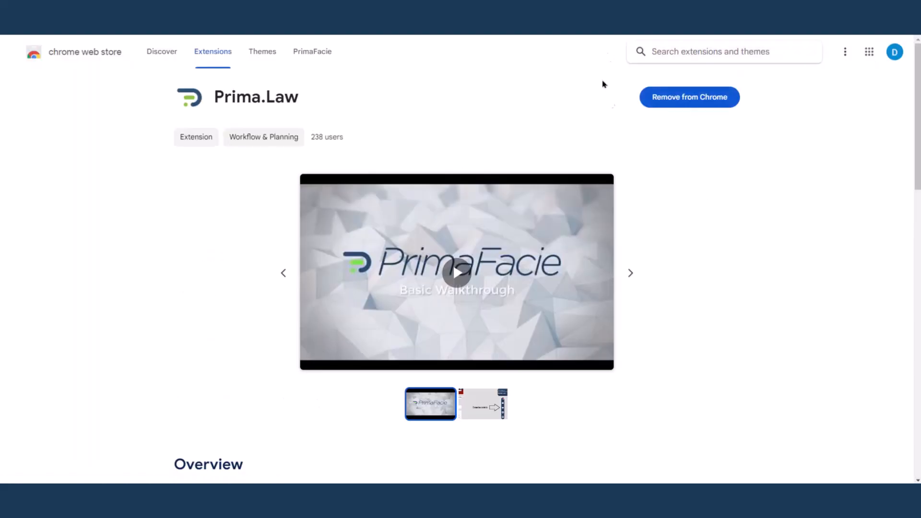
mouse_move(696, 111)
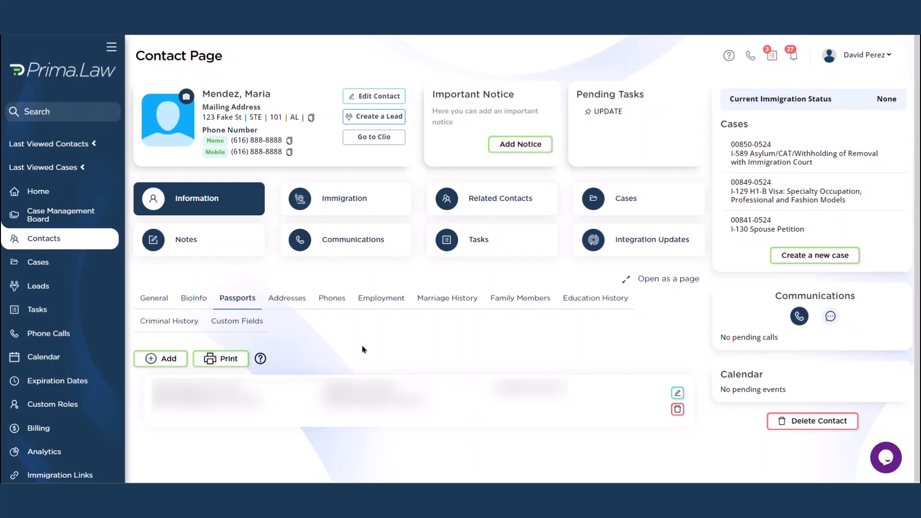
mouse_move(365, 335)
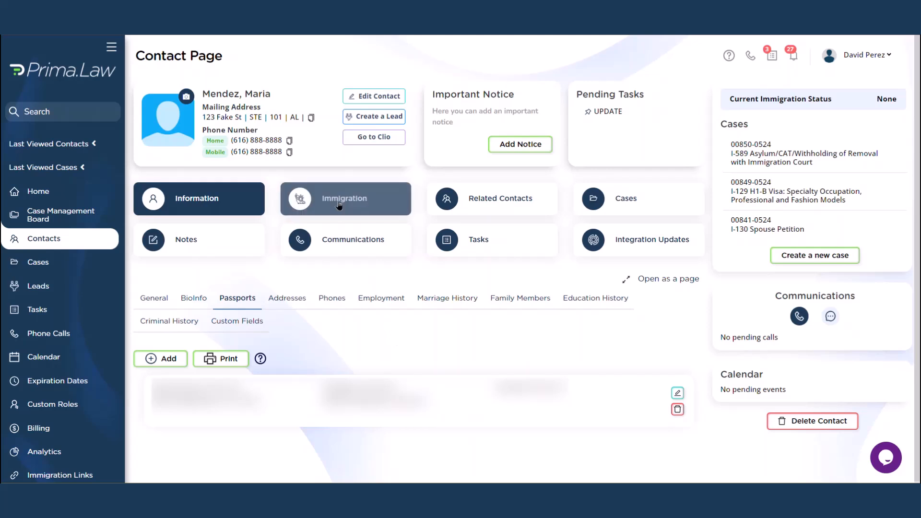
Show the client's immigration records and send the Update Most Recent I-94 request.
left_click(344, 198)
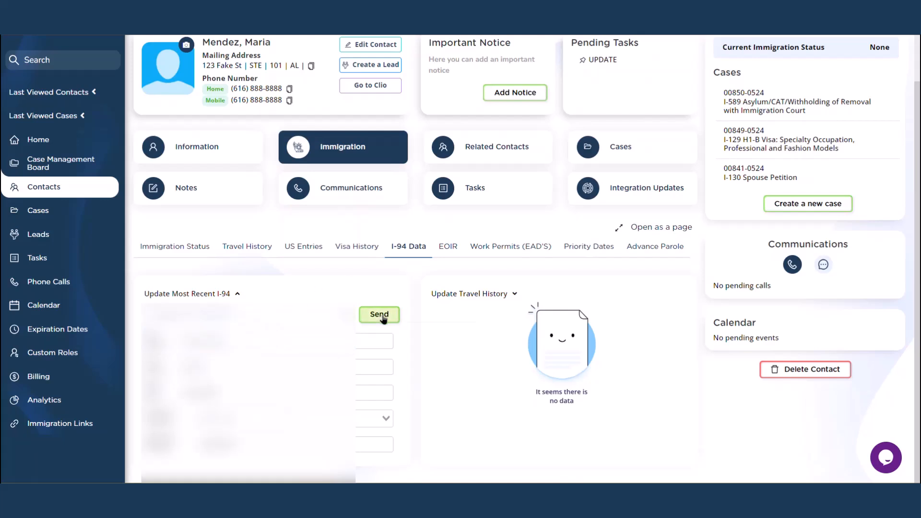
left_click(379, 314)
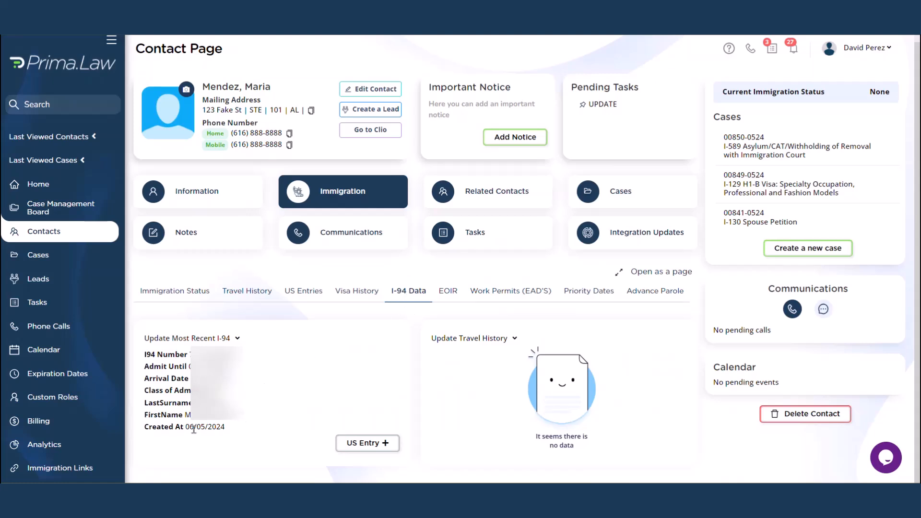
mouse_move(377, 390)
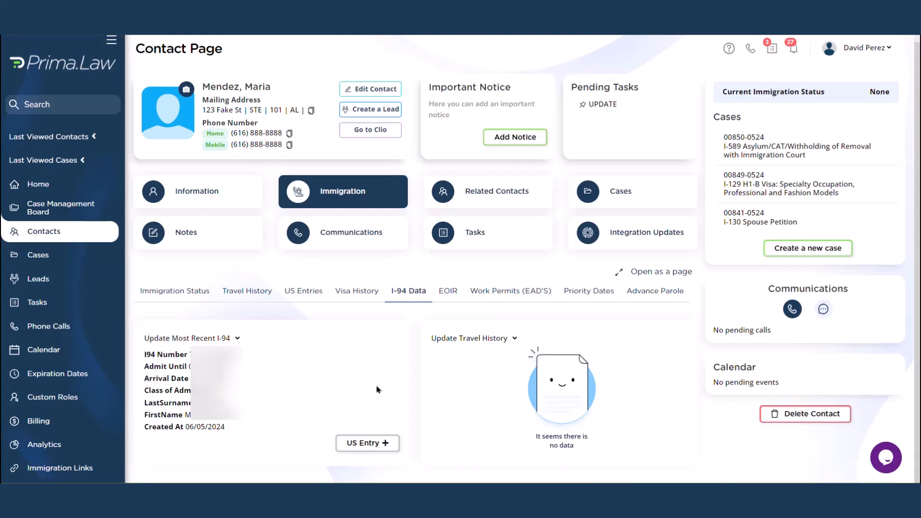